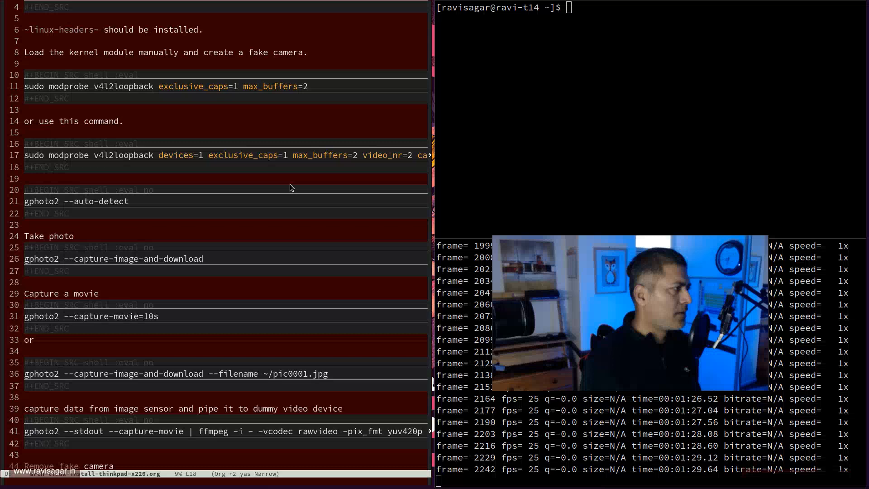
Recall 'gphoto2 --auto-detect' from shell history and run it, finding the Canon EOS 200D on USB.
{"action": "scroll", "scroll_direction": "up", "scroll_amount": 3}
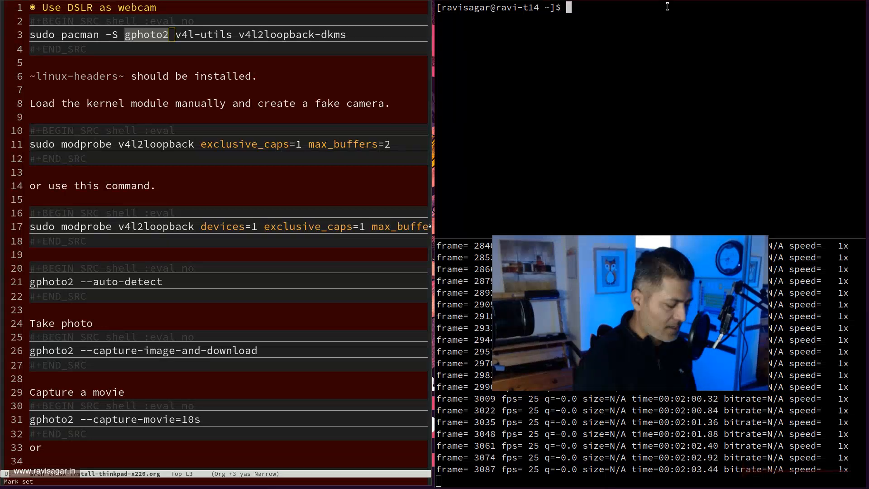
{"action": "key", "text": "ctrl+r"}
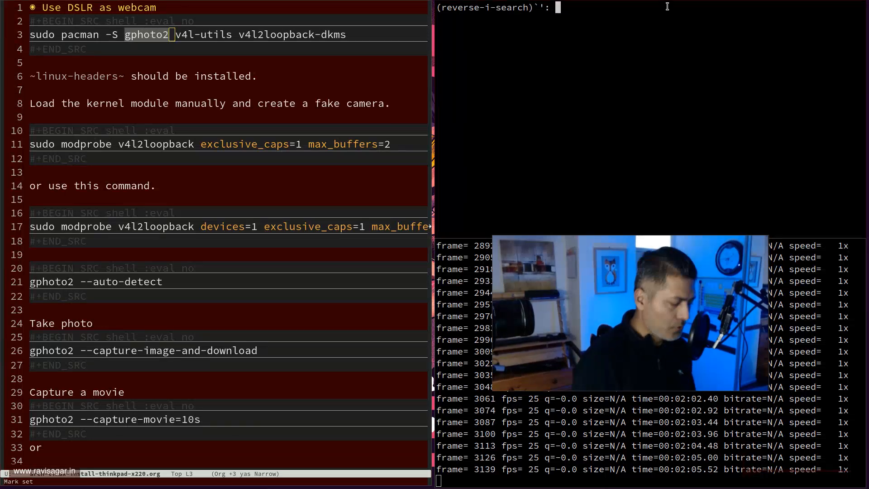
{"action": "key", "text": "Return"}
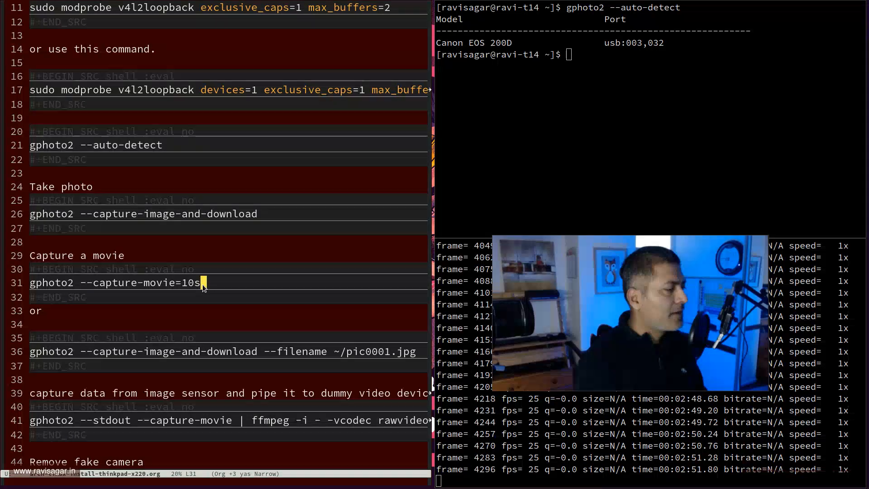
{"action": "scroll", "scroll_direction": "down", "scroll_amount": 3}
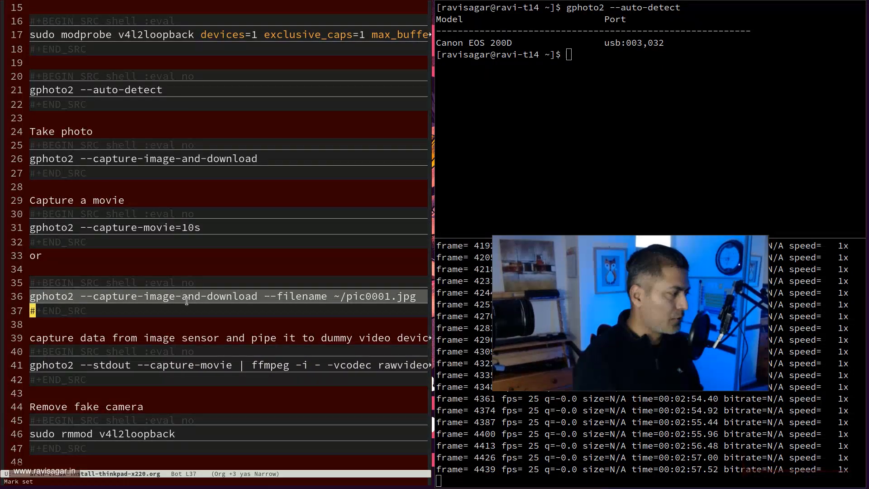
{"action": "scroll", "scroll_direction": "up", "scroll_amount": 3}
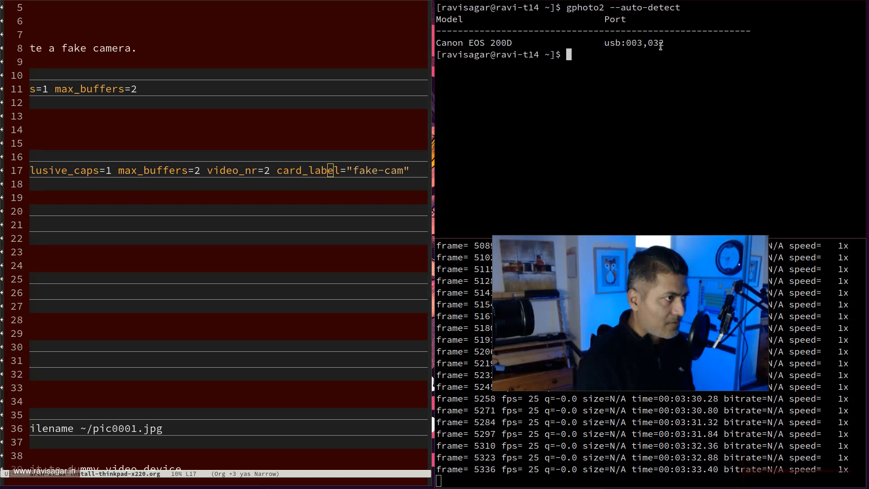
Recall 'v4l2-ctl --list-devices' via history search 'lis' and run it, showing fake-cam at /dev/video4.
{"action": "key", "text": "ctrl+r"}
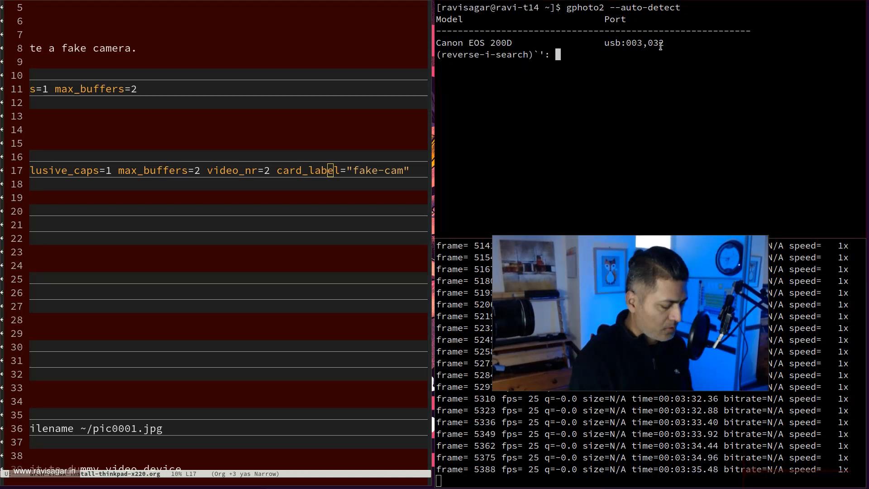
{"action": "type", "text": "lis"}
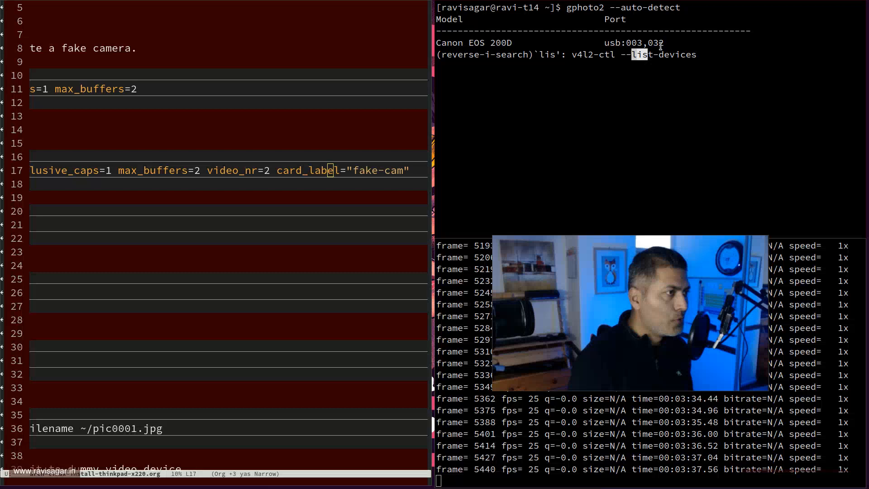
{"action": "key", "text": "Return"}
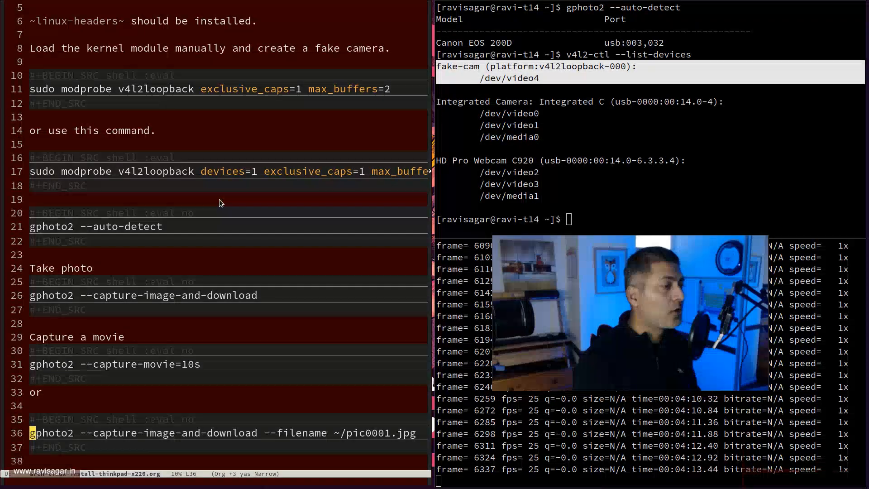
{"action": "scroll", "scroll_direction": "down", "scroll_amount": 3}
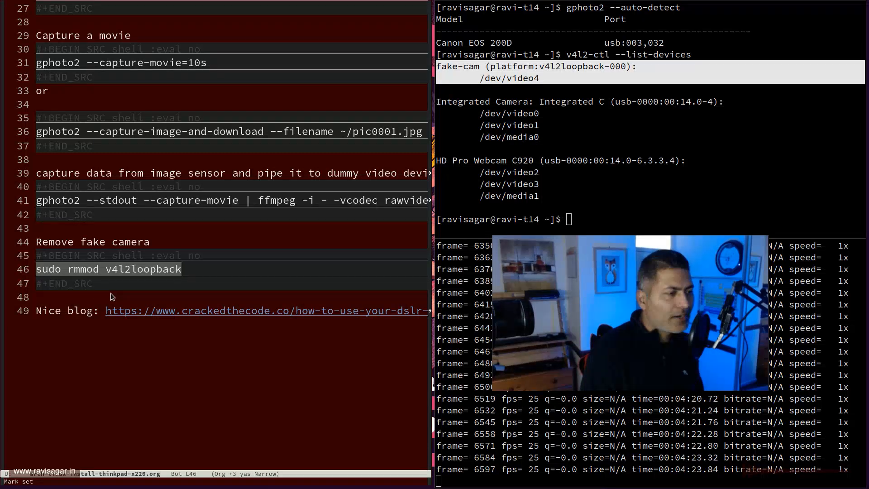
{"action": "scroll", "scroll_direction": "up", "scroll_amount": 3}
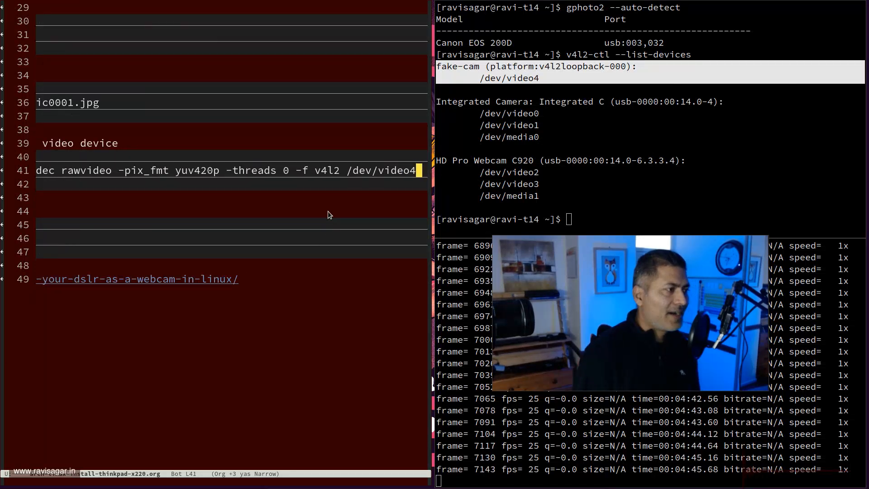
{"action": "mouse_move", "coordinate": [349, 164]}
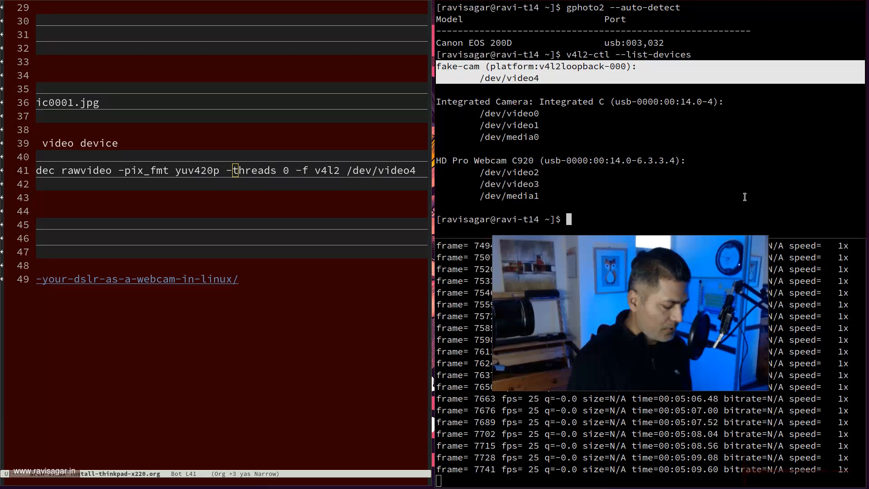
Enter 'ffplay /dev/video' at the prompt, leaving the device path unfinished and not yet run.
{"action": "type", "text": "ffplay"}
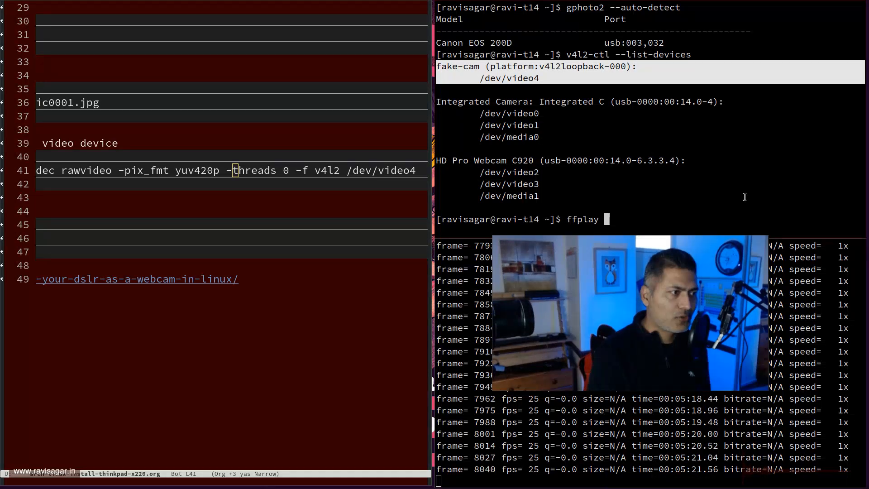
{"action": "type", "text": "/dev/"}
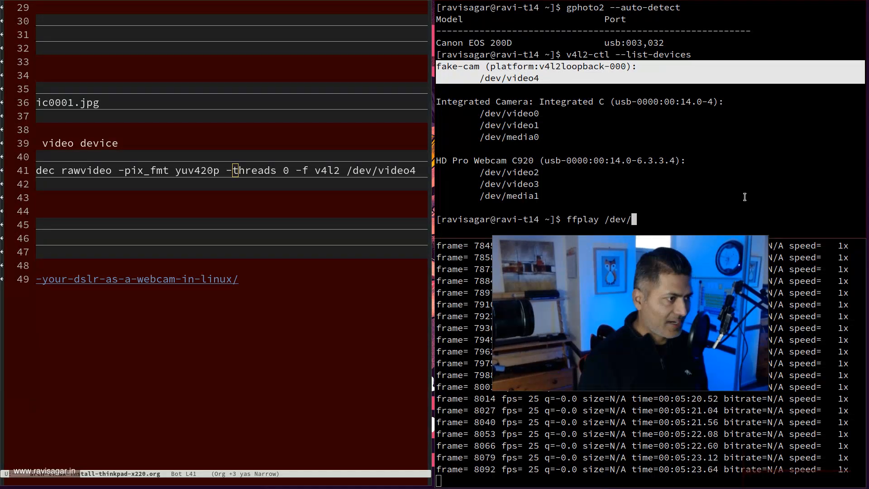
{"action": "type", "text": "video"}
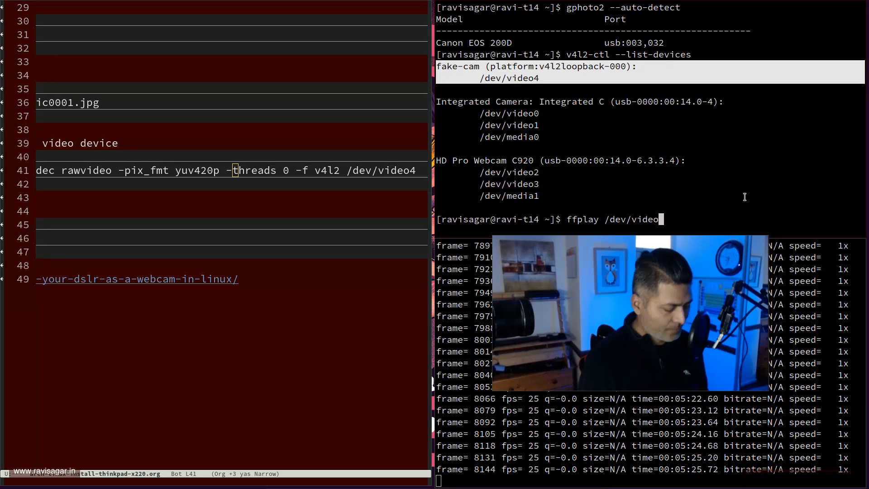